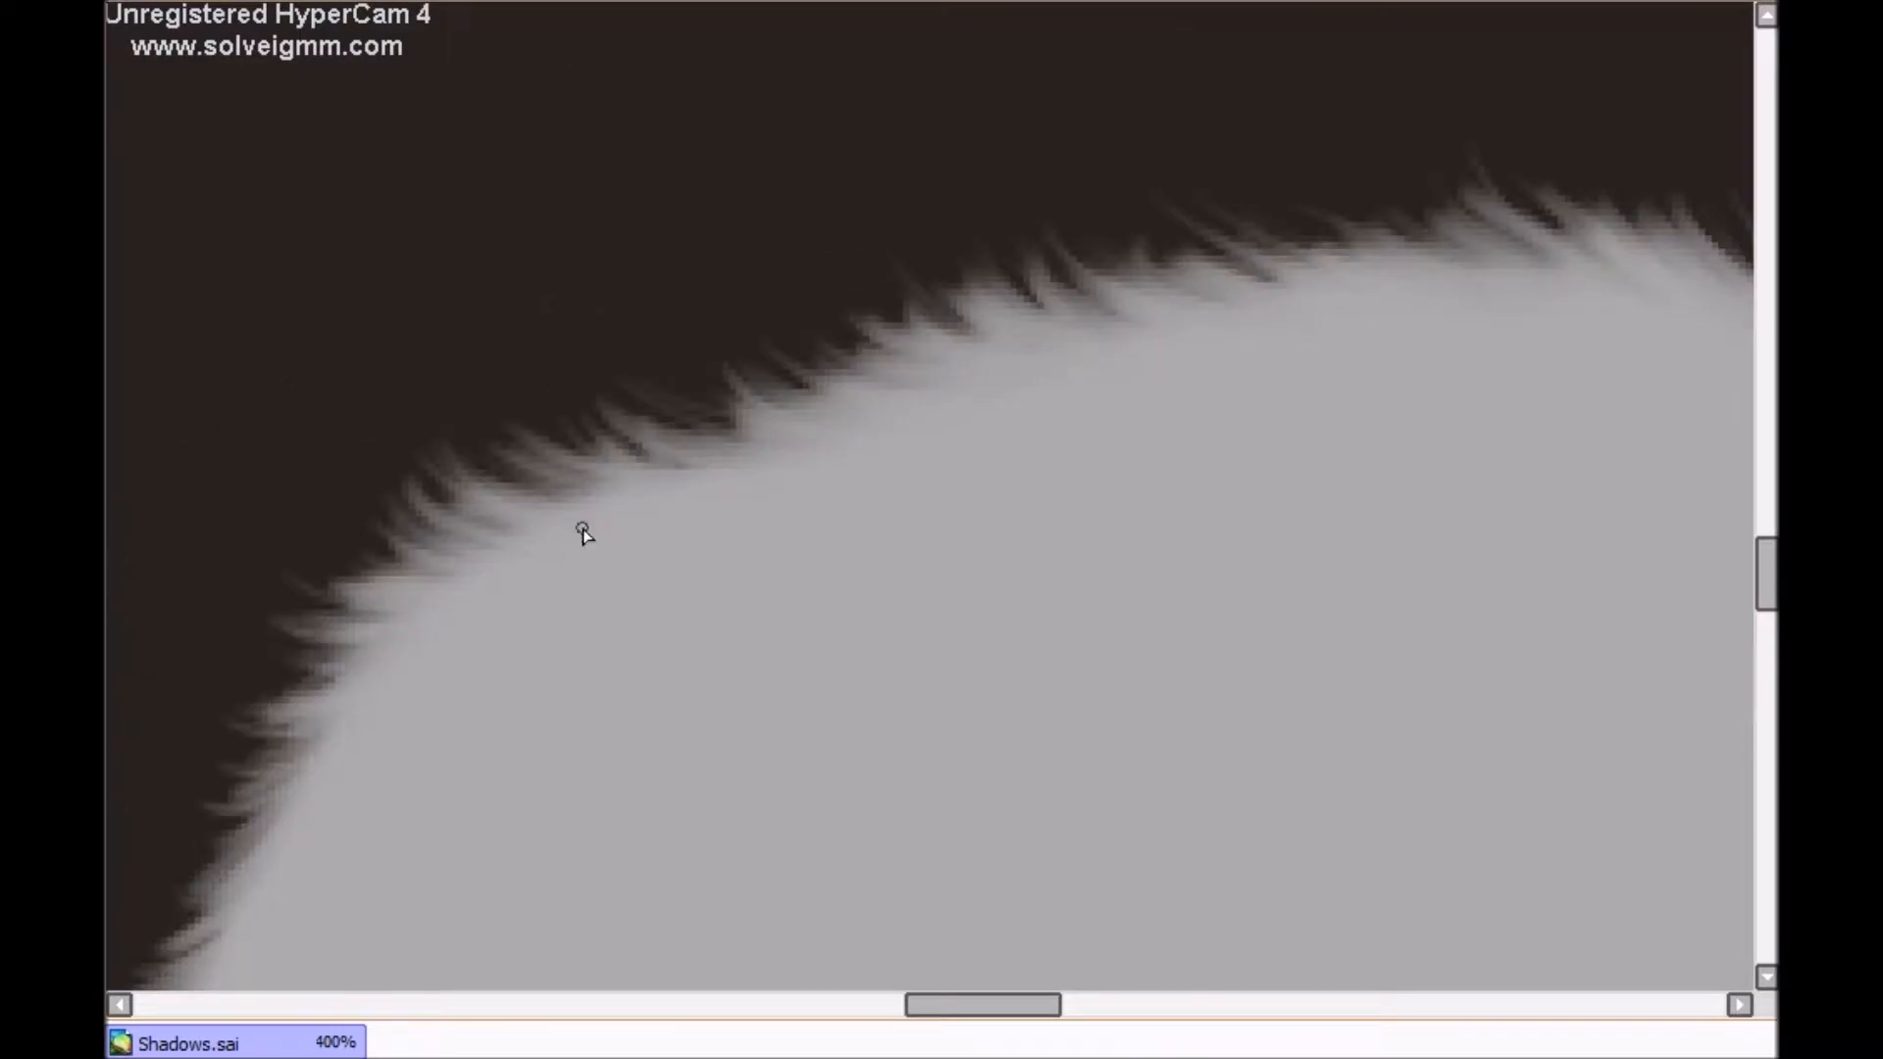
pyautogui.scroll(-3)
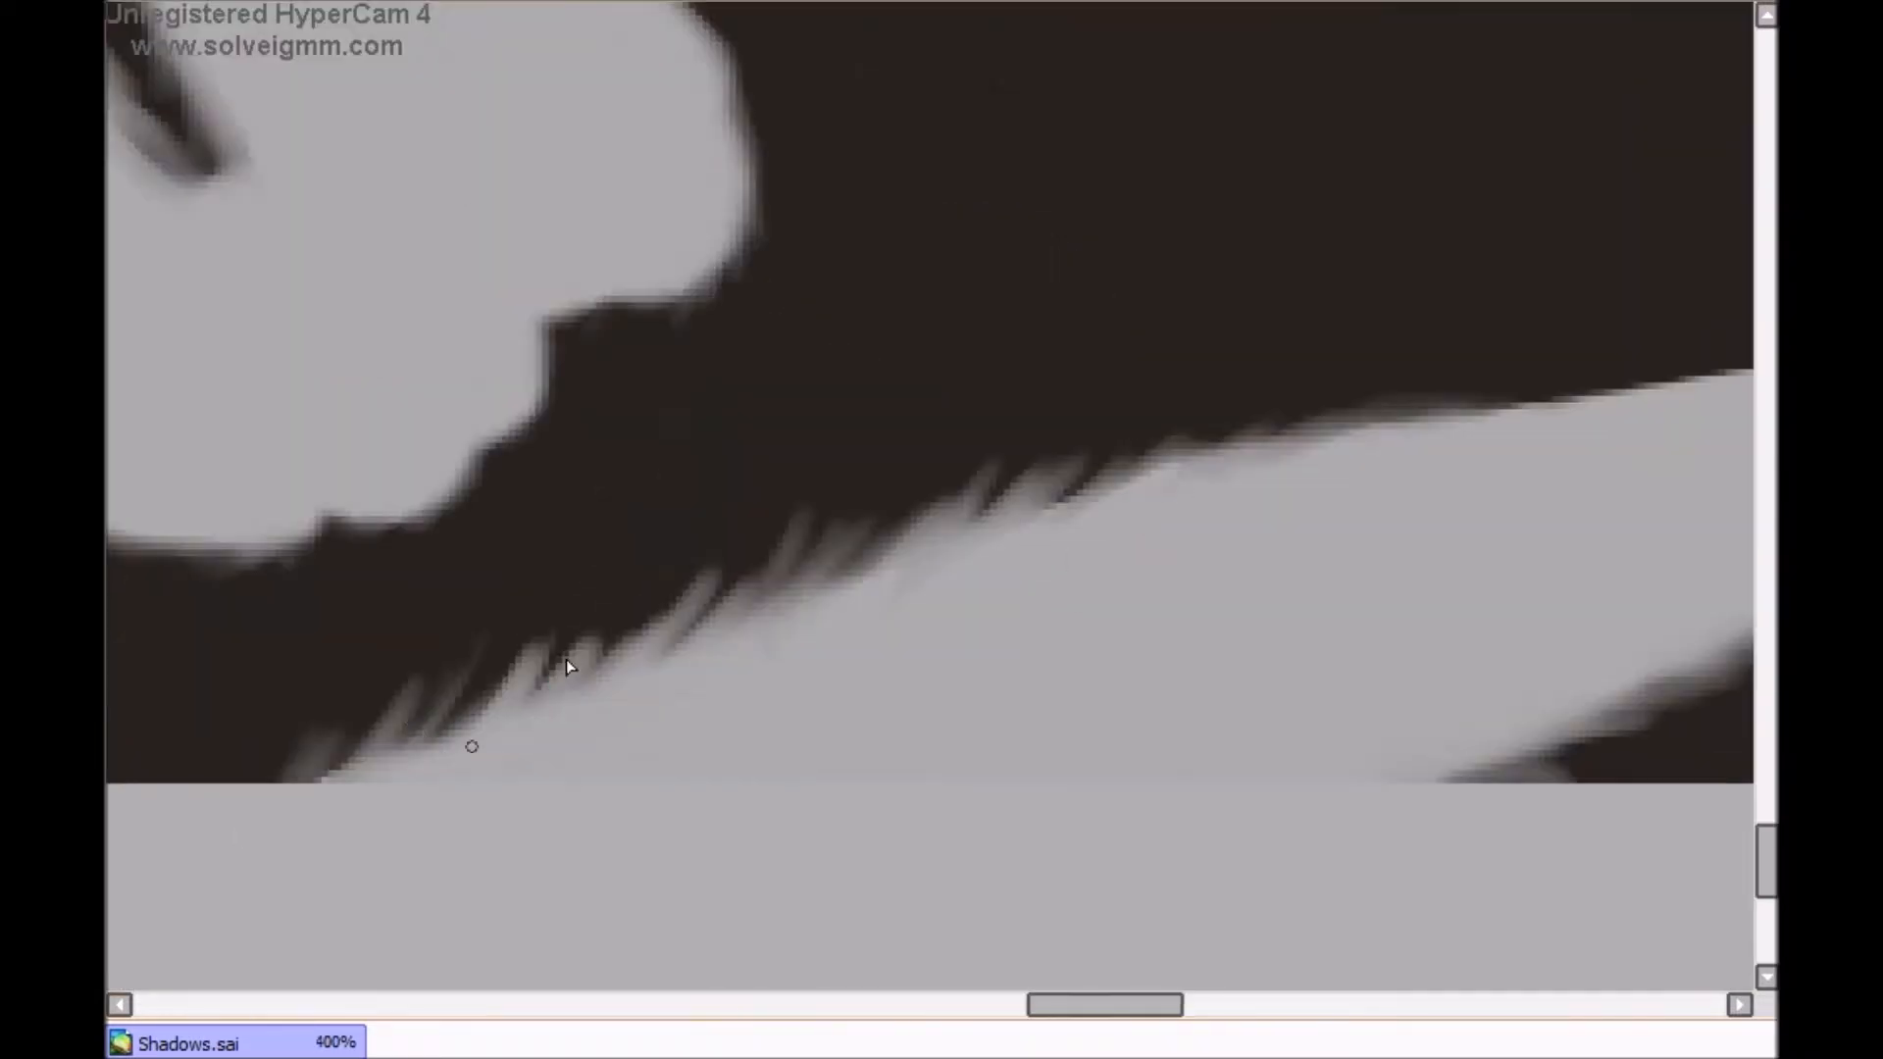